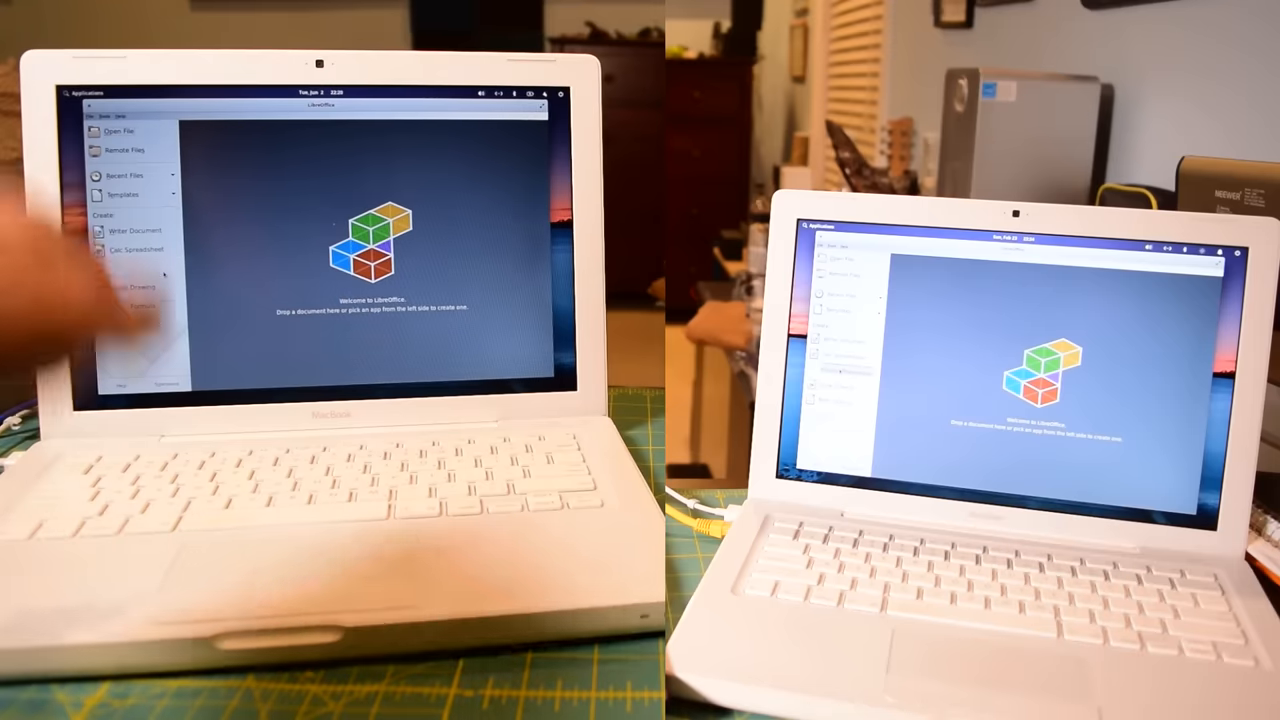
Start a new Impress Presentation from the Start Center, bringing up the Select a Template dialog
{"action": "left_click", "coordinate": [136, 264]}
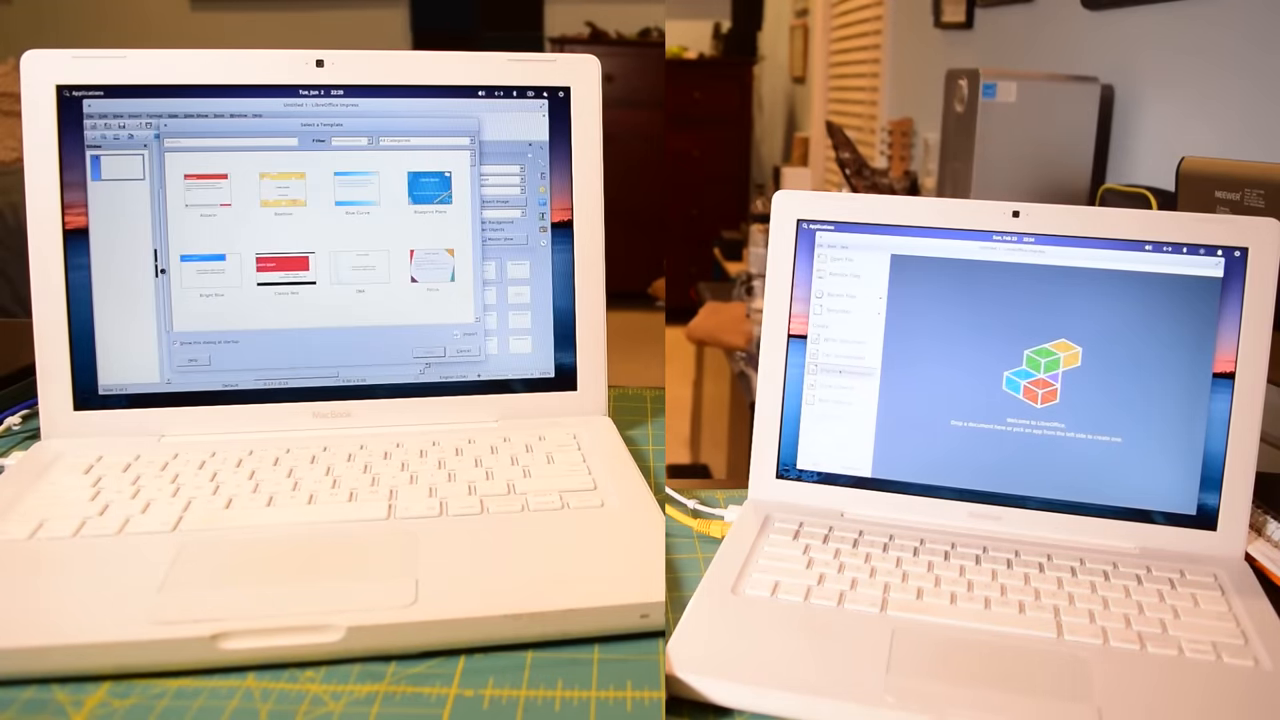